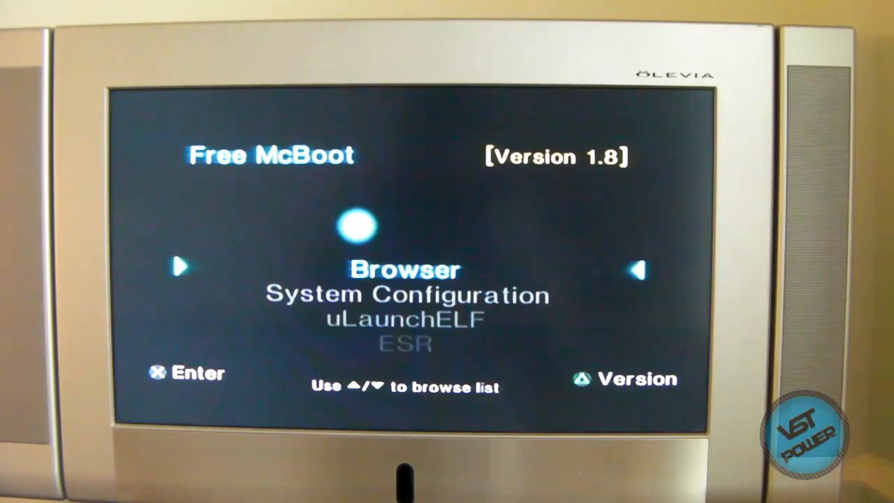
- Move down the boot menu to the Free McBoot Configurator entry and launch it
key(down)
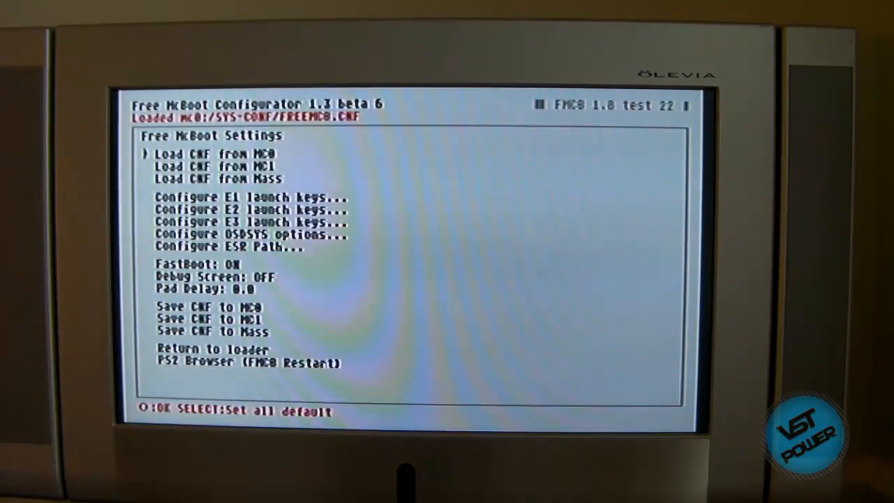
key(down)
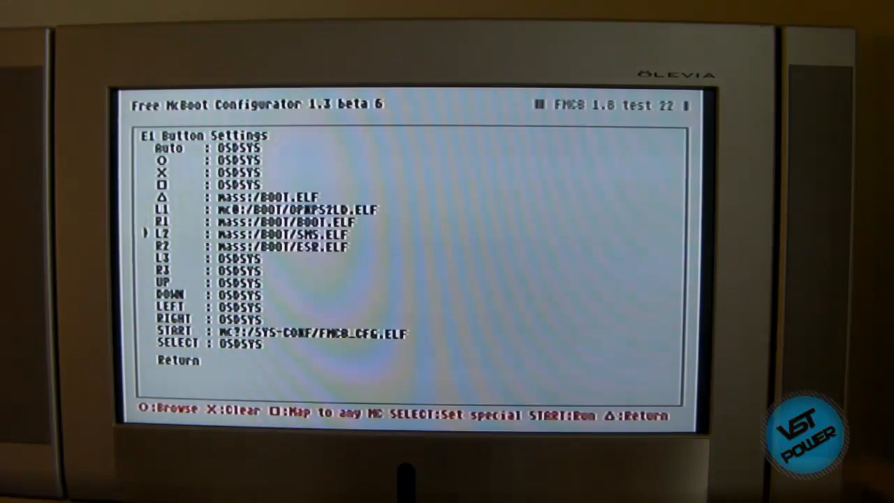
key(down)
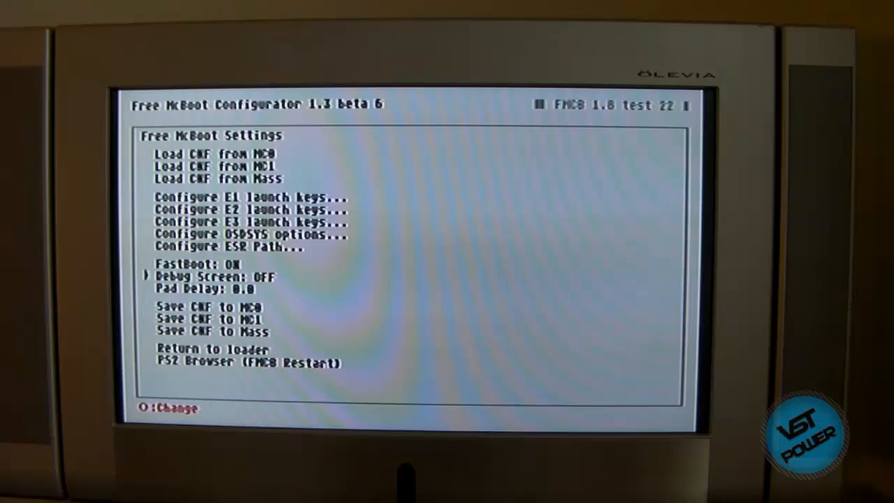
key(down)
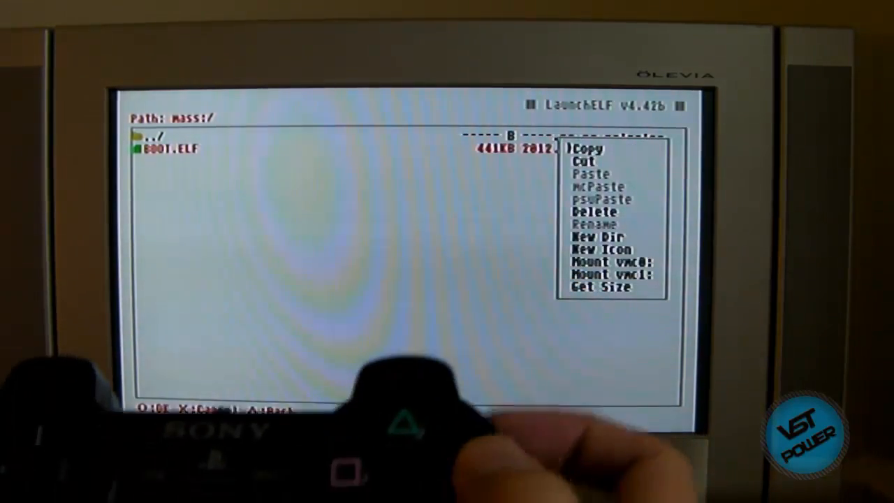
- Copy BOOT.ELF from mass:/ and mcPaste it into mc0:/BOOT/
click(584, 148)
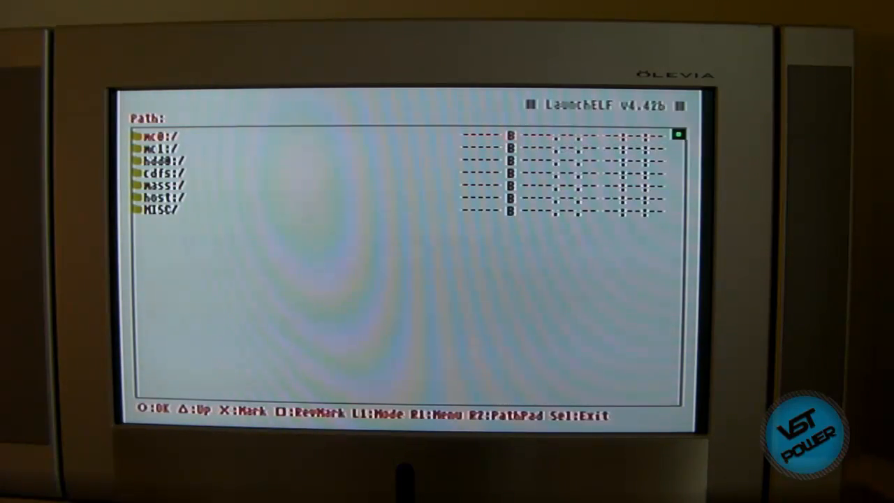
click(156, 134)
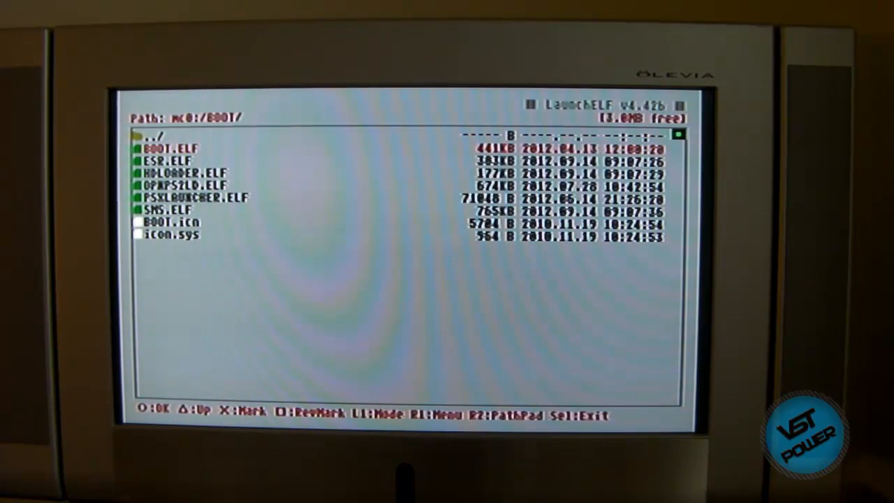
key(down)
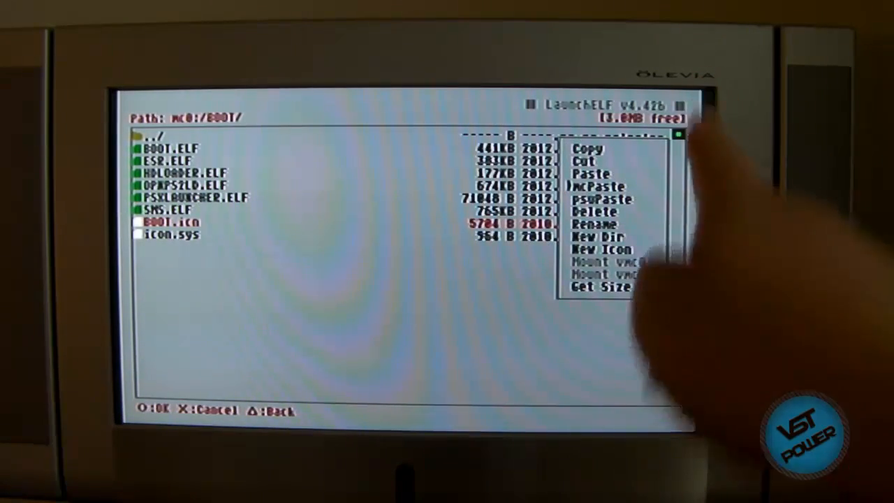
click(592, 173)
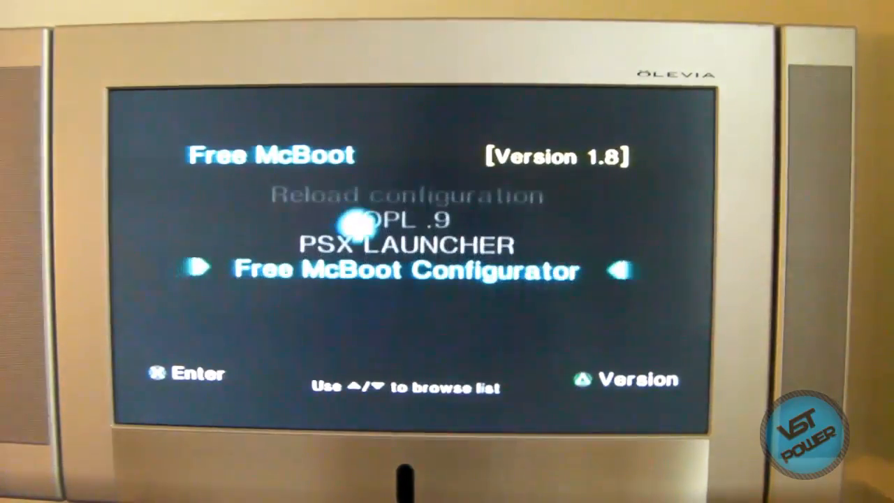
- Load CNF from MC0 and configure OSD Item 9 as UL1 pointing to mc0:/BOOT/BOOT.ELF
click(405, 270)
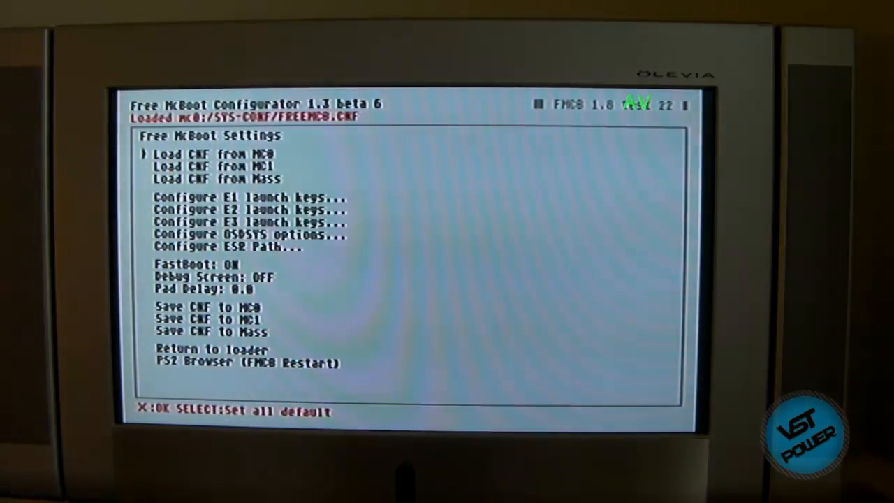
key(Down)
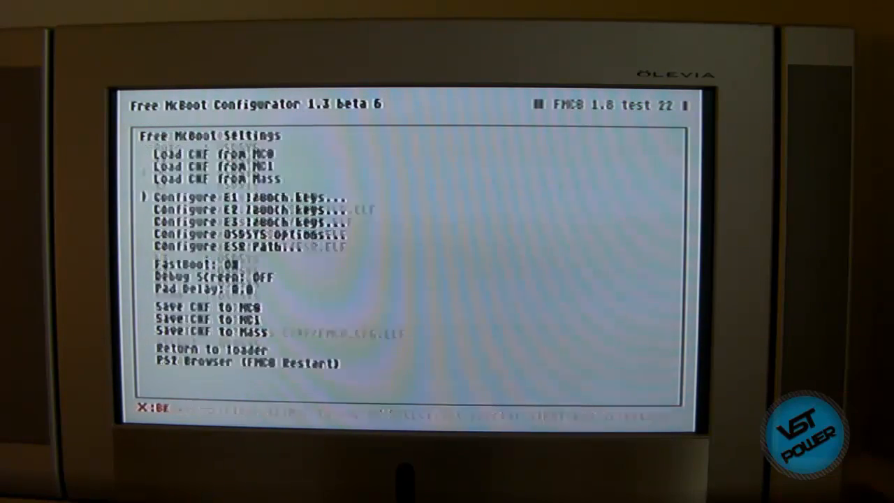
key(Down)
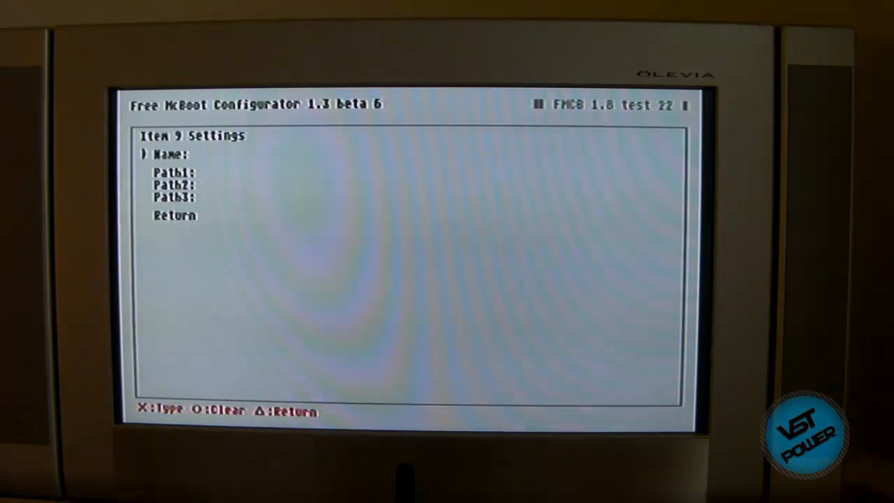
click(165, 154)
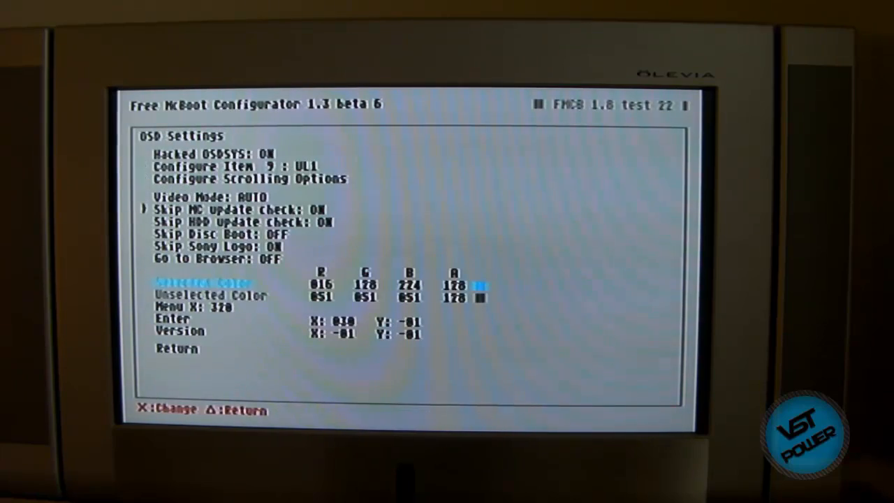
key(Triangle)
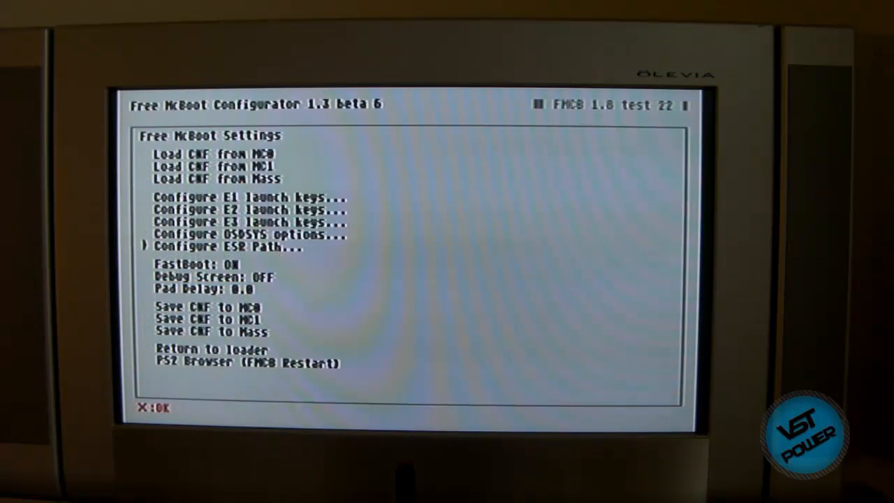